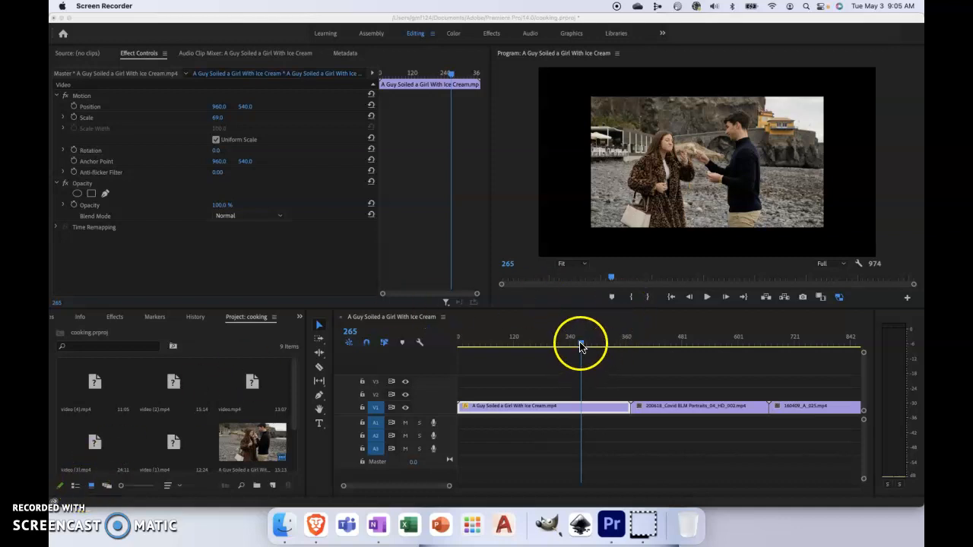
Scrub the playhead back and forth through the beach clip in the timeline
left_click(578, 344)
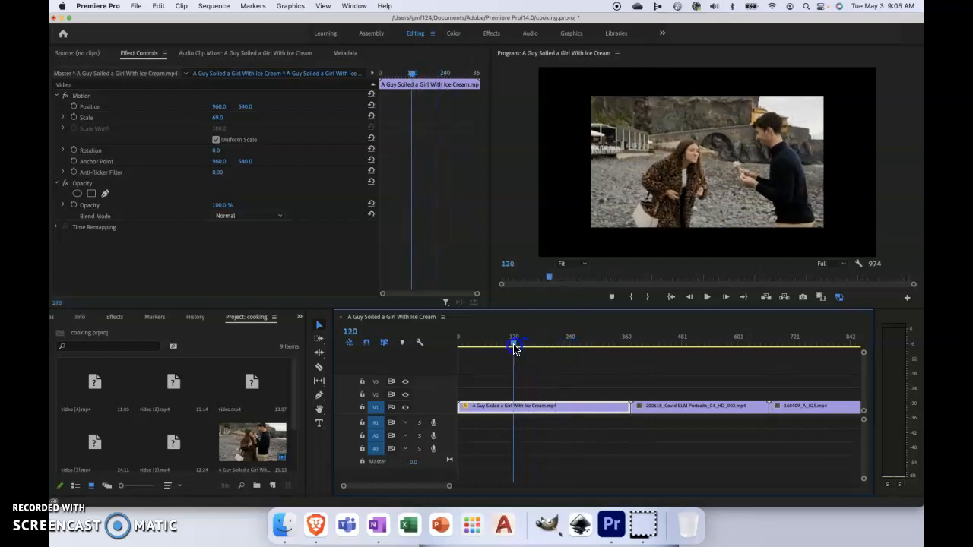
left_click_drag(515, 348, 587, 347)
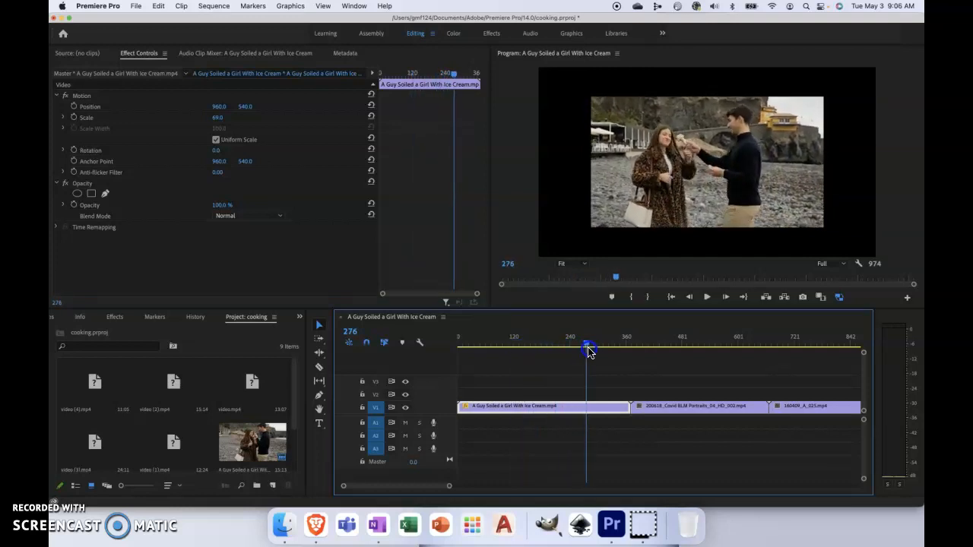
left_click_drag(588, 348, 636, 348)
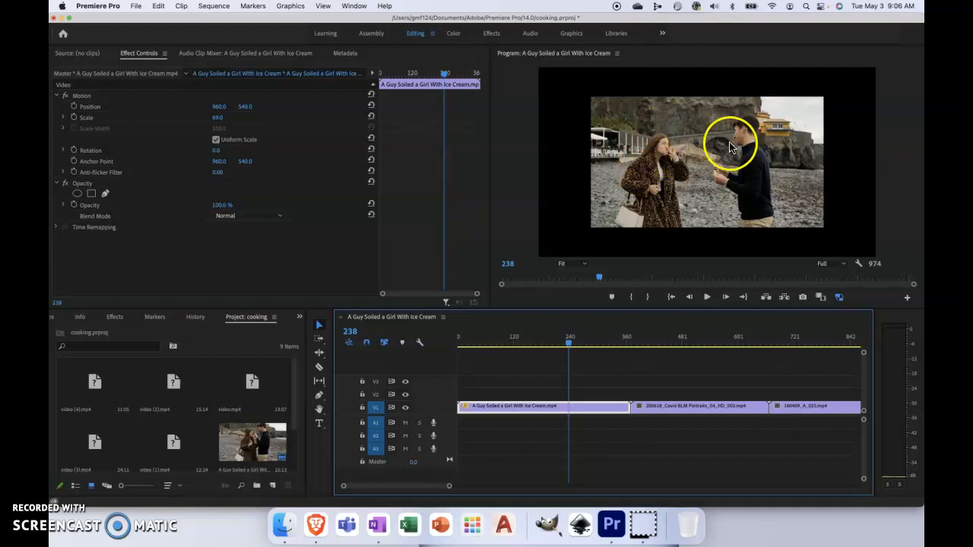
mouse_move(671, 159)
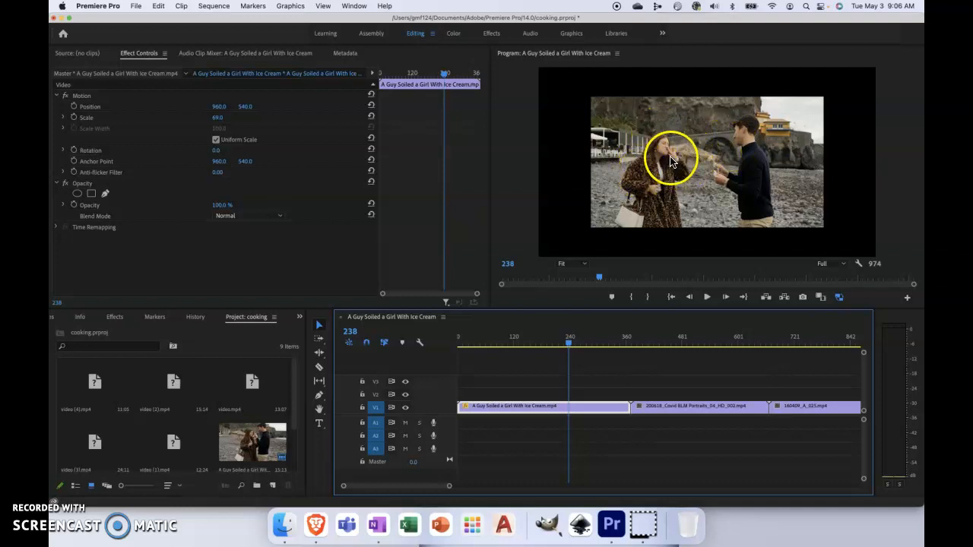
mouse_move(853, 234)
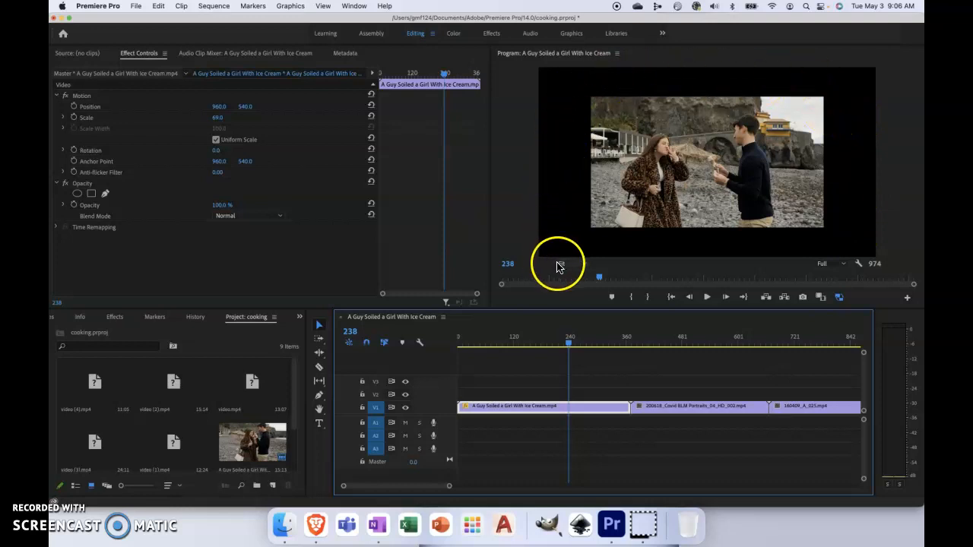
Set the Program Monitor zoom to 10%, then back to Fit
left_click(570, 263)
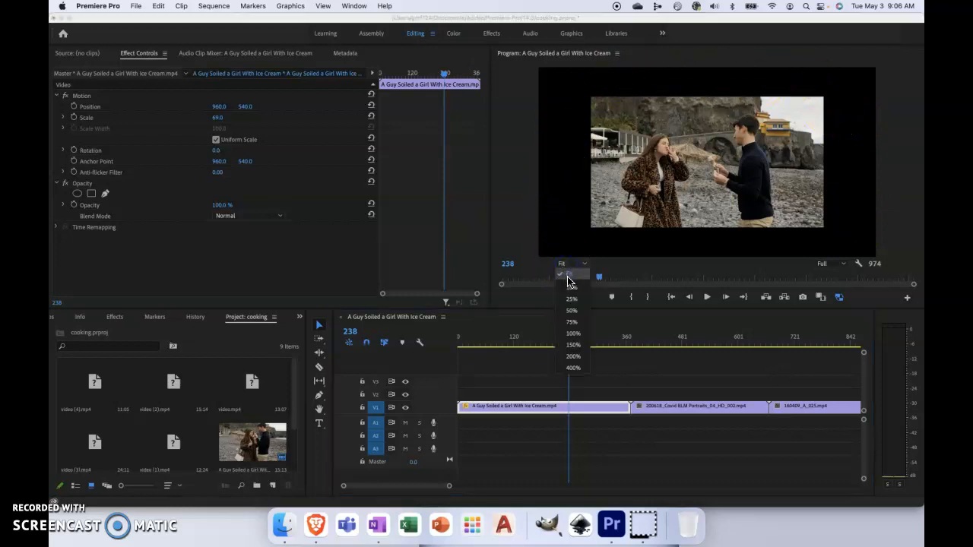
left_click(570, 287)
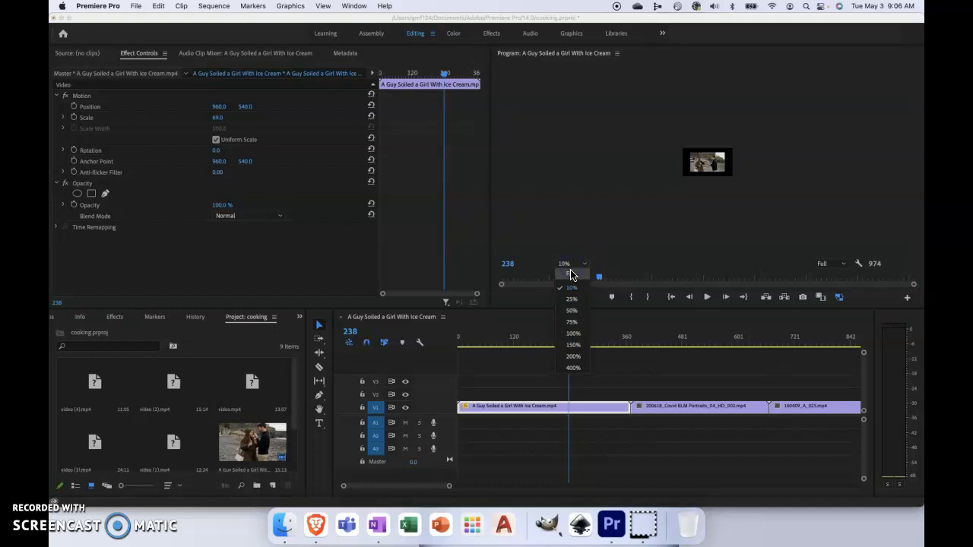
left_click(570, 271)
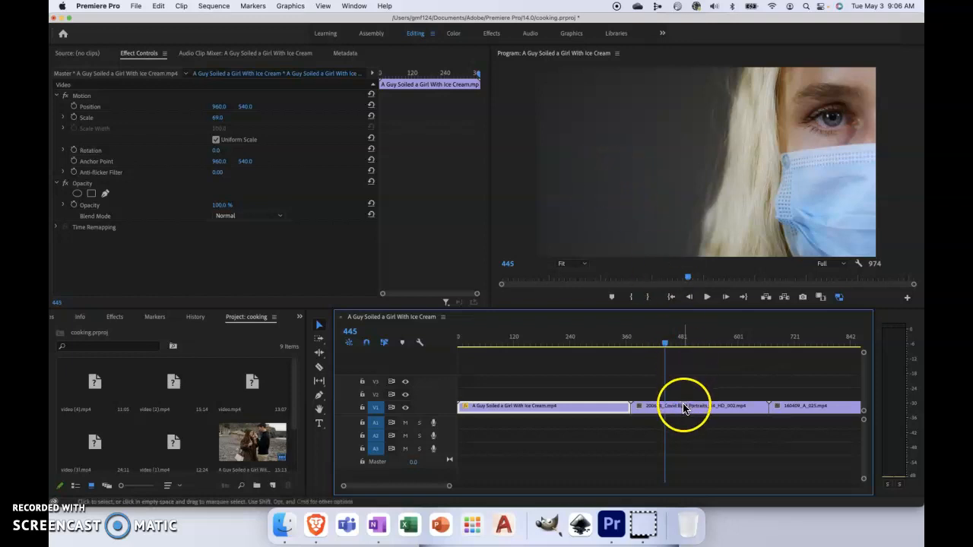
Select the Covid BLM Portraits clip so its motion settings load in Effect Controls
left_click(684, 406)
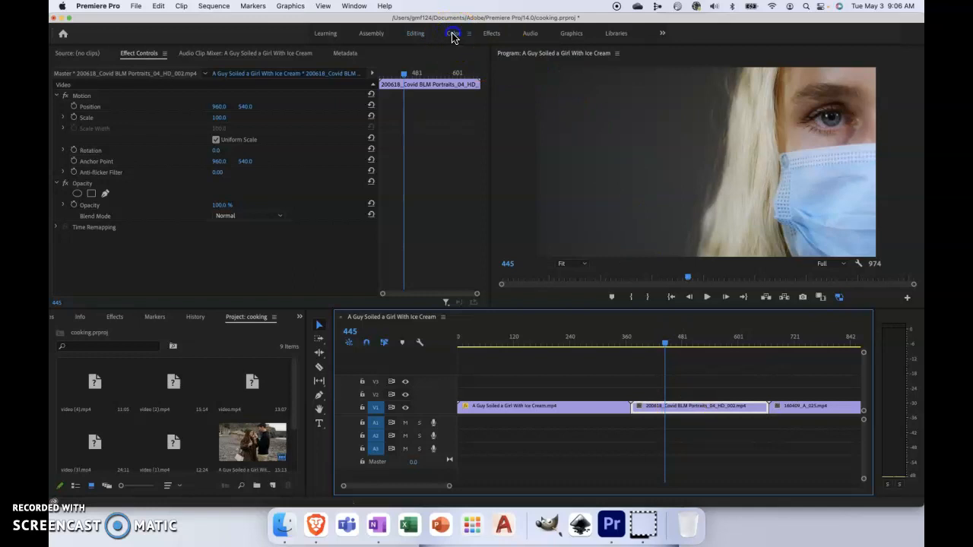
left_click(453, 33)
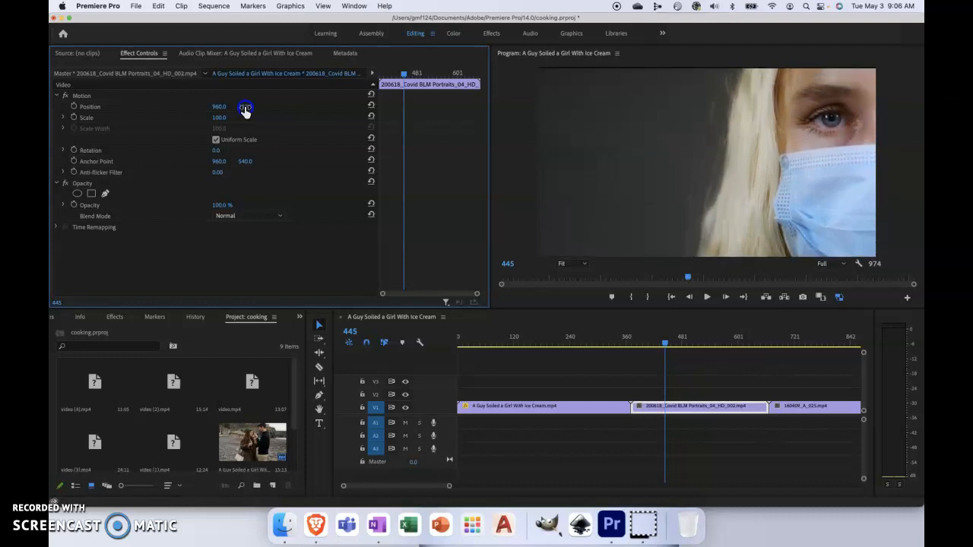
Lower the portrait clip to Position 960, 546 by scrubbing the Y value
left_click_drag(245, 106, 253, 107)
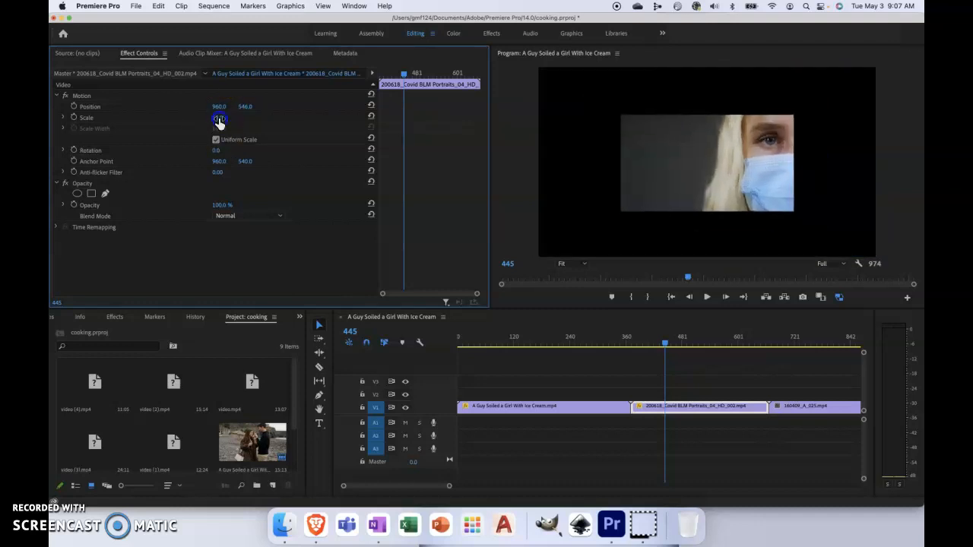
Raise the portrait clip's Scale to 102 so it fills the program frame
left_click_drag(219, 118, 228, 118)
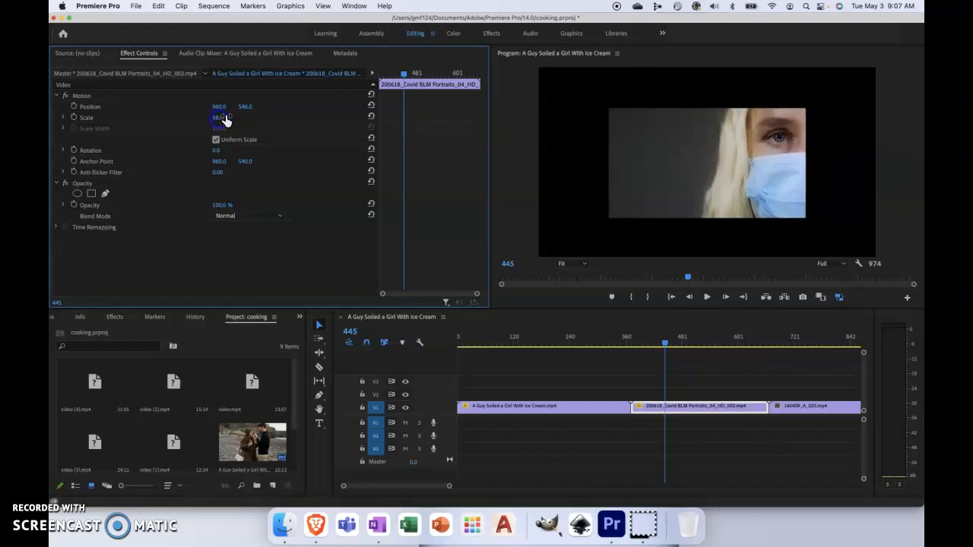
left_click(220, 118)
type("102")
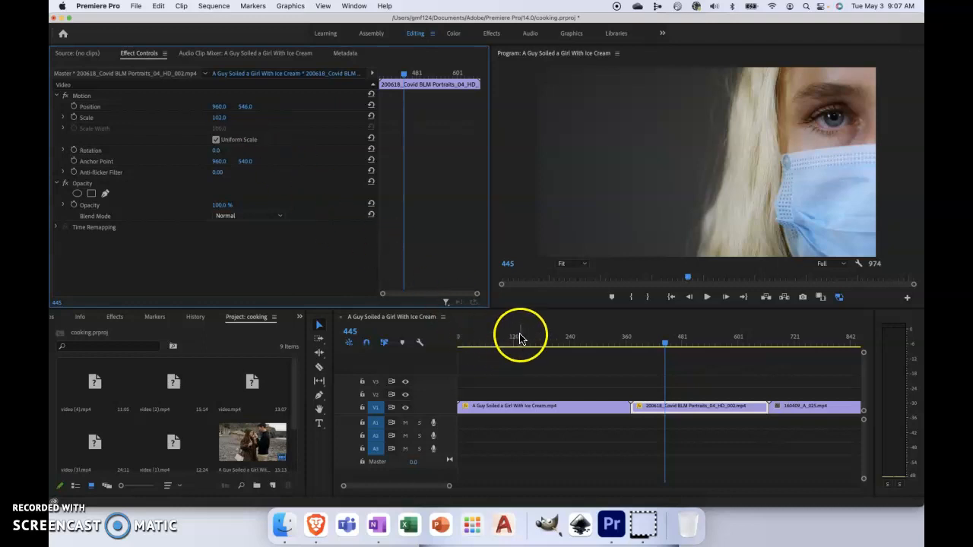
Select the beach clip and turn Uniform Scale back on at 69
left_click(519, 337)
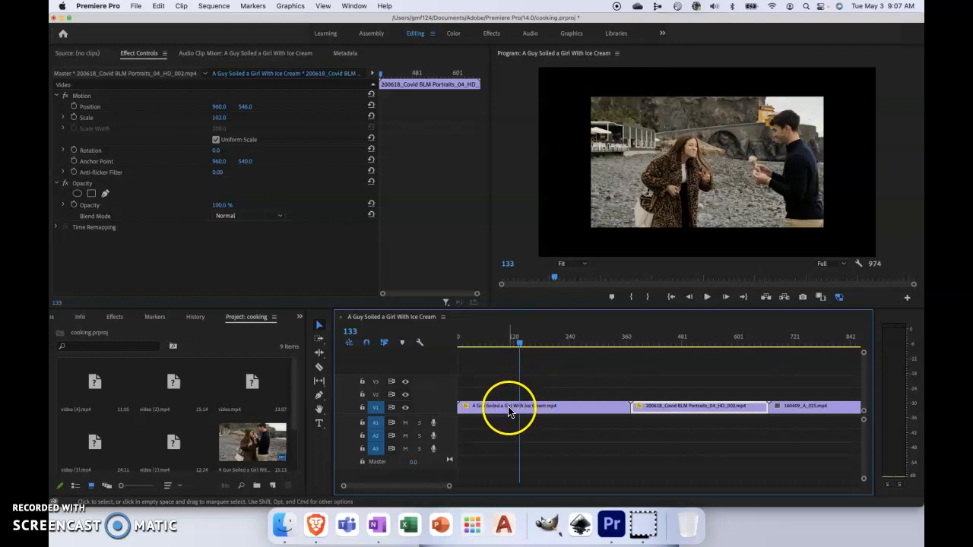
left_click(509, 405)
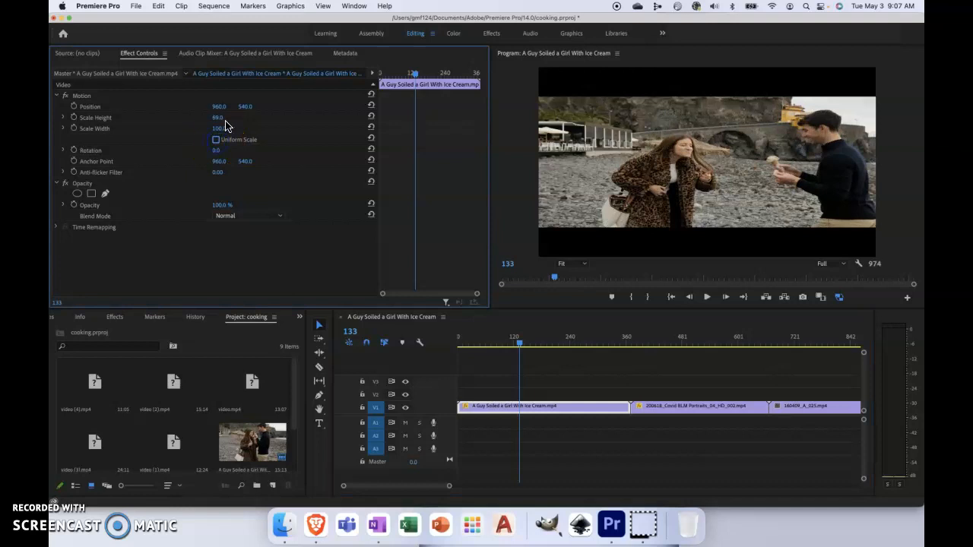
left_click(216, 139)
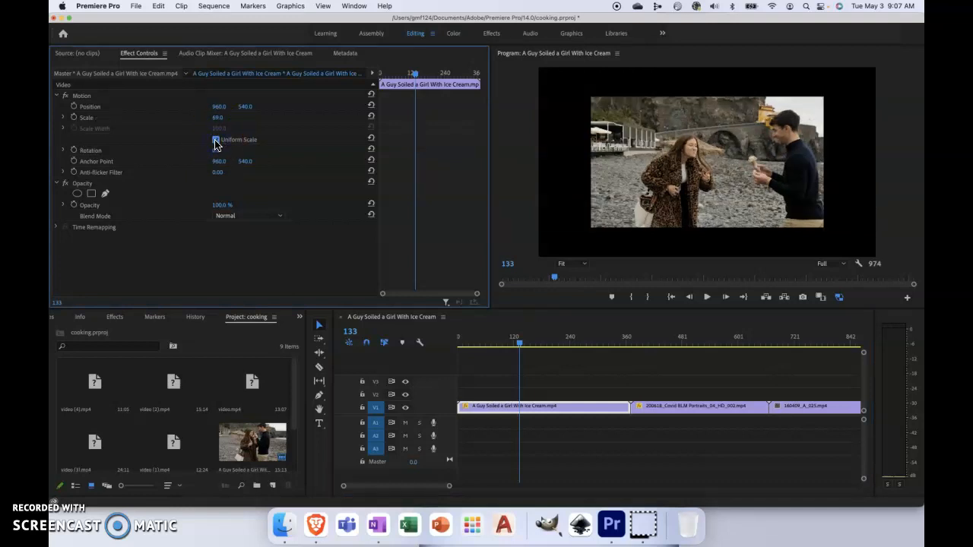